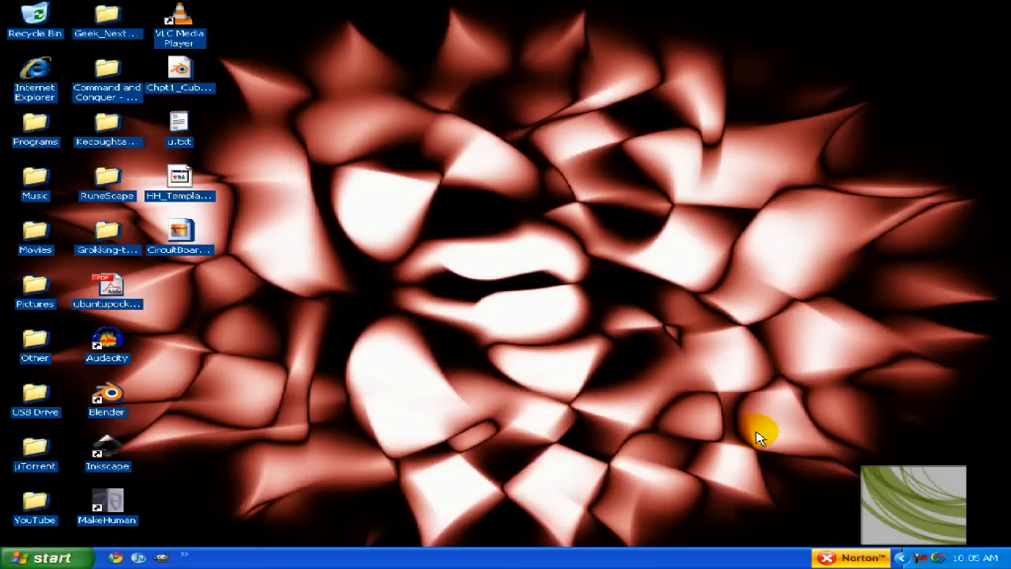
pyautogui.moveTo(514, 399)
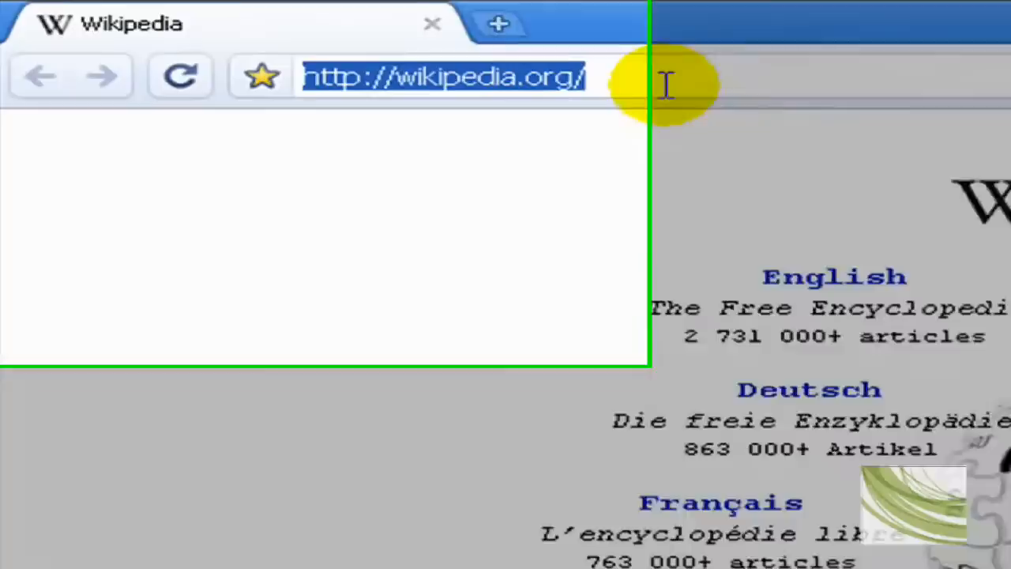
# - Search Google for 'eye' and browse the image results
pyautogui.write('eye')
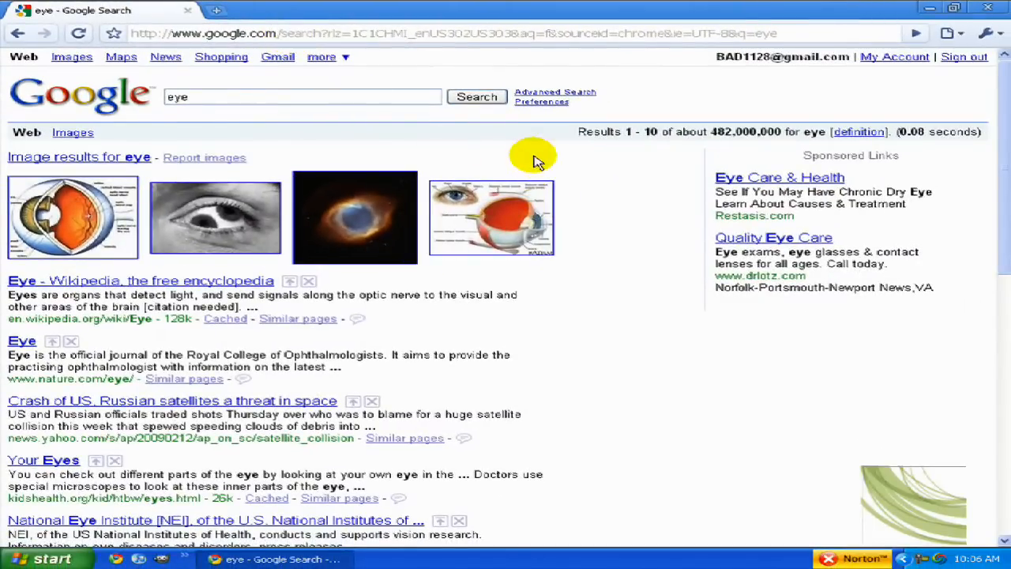
pyautogui.moveTo(553, 158)
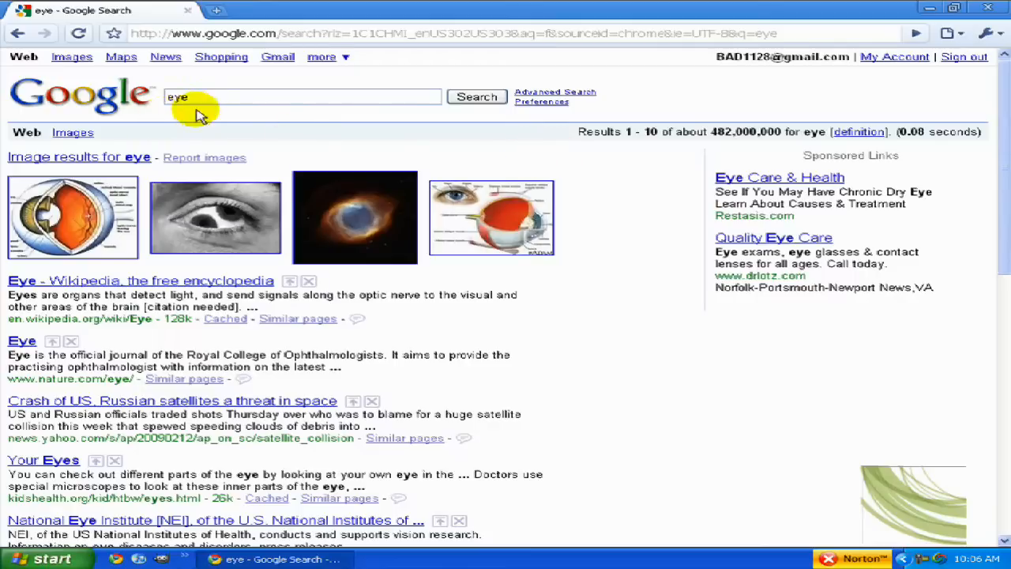
pyautogui.click(72, 56)
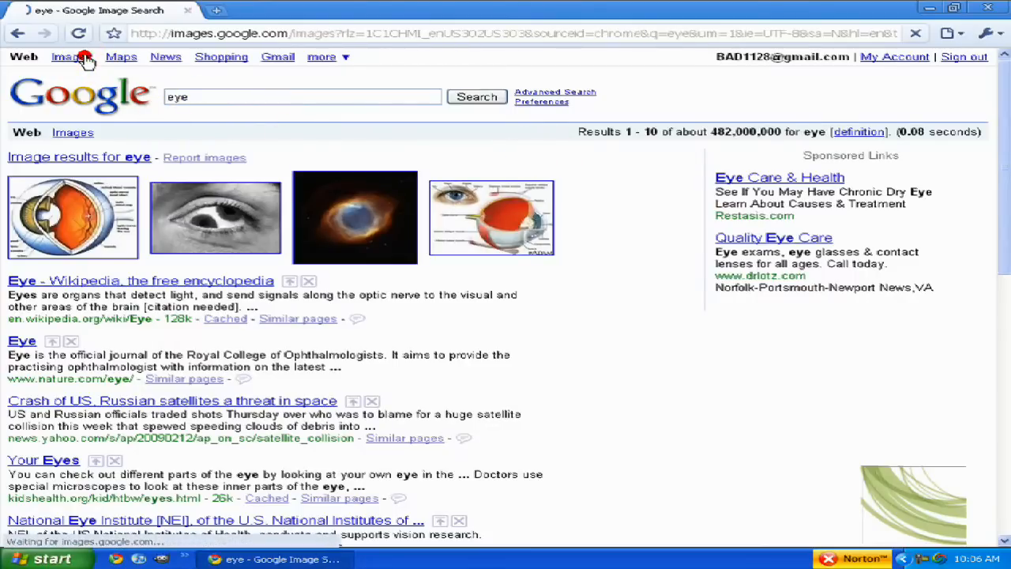
pyautogui.click(65, 56)
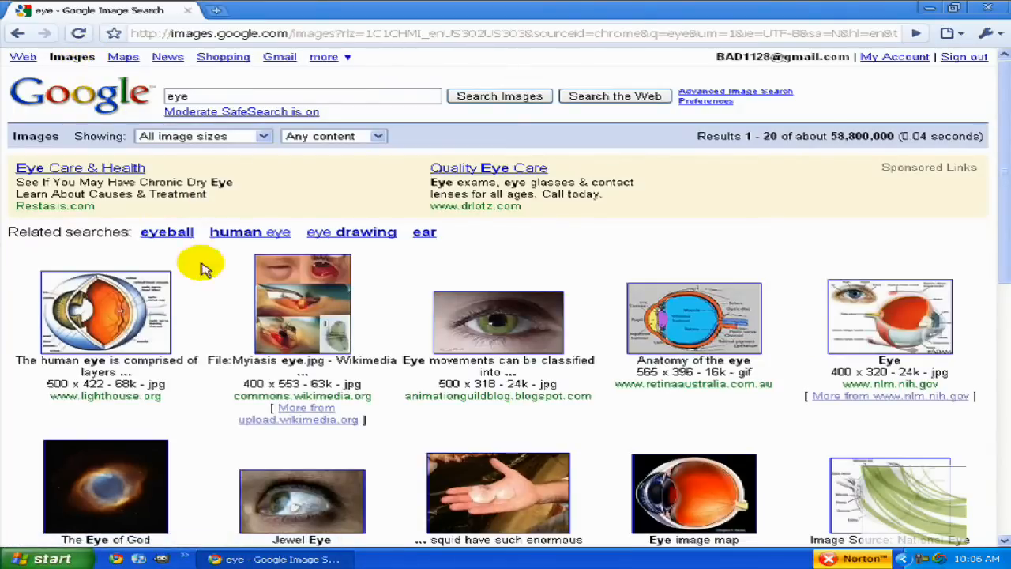
pyautogui.scroll(-3)
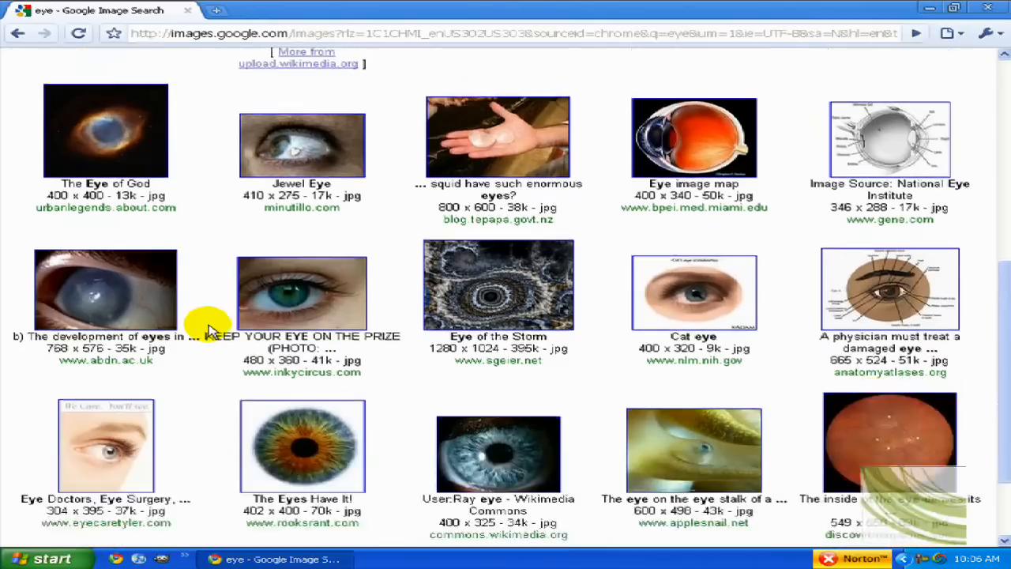
pyautogui.scroll(3)
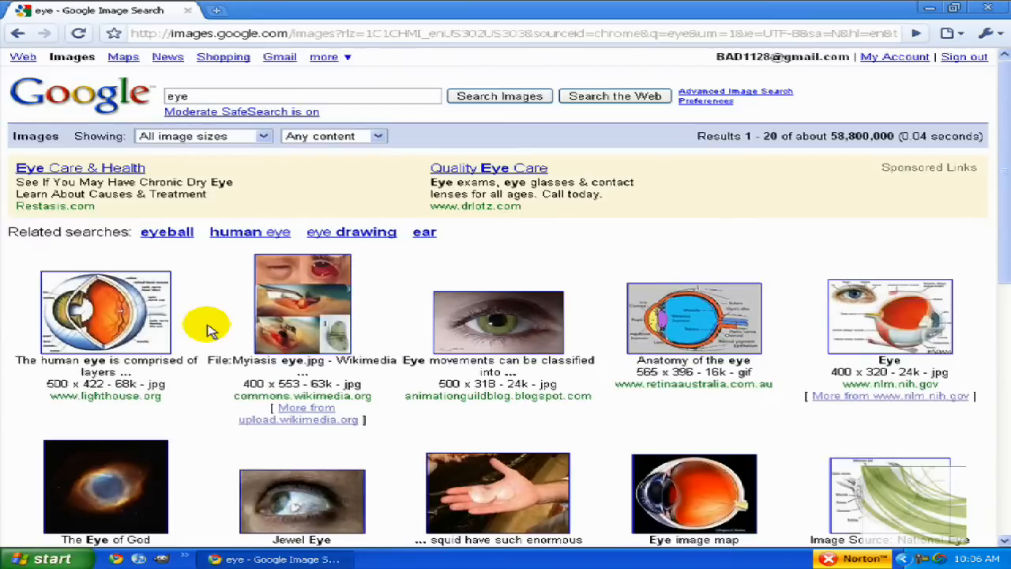
pyautogui.moveTo(620, 332)
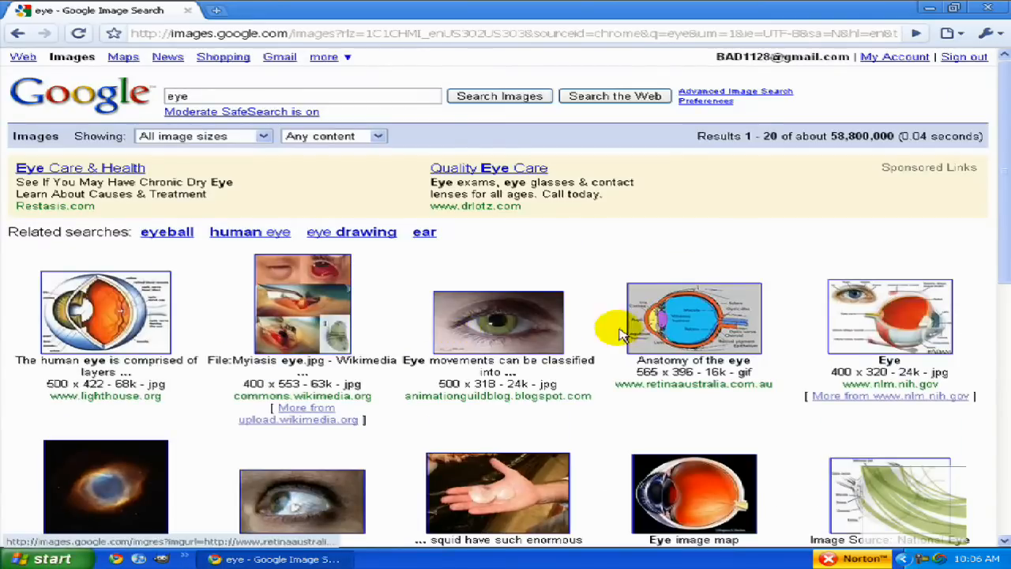
pyautogui.click(497, 323)
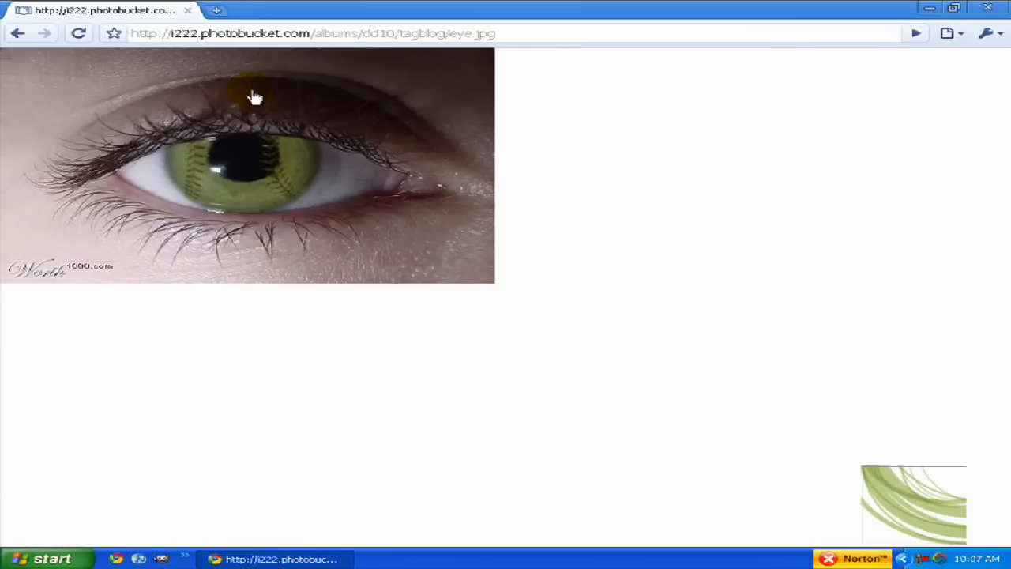
pyautogui.rightClick(255, 97)
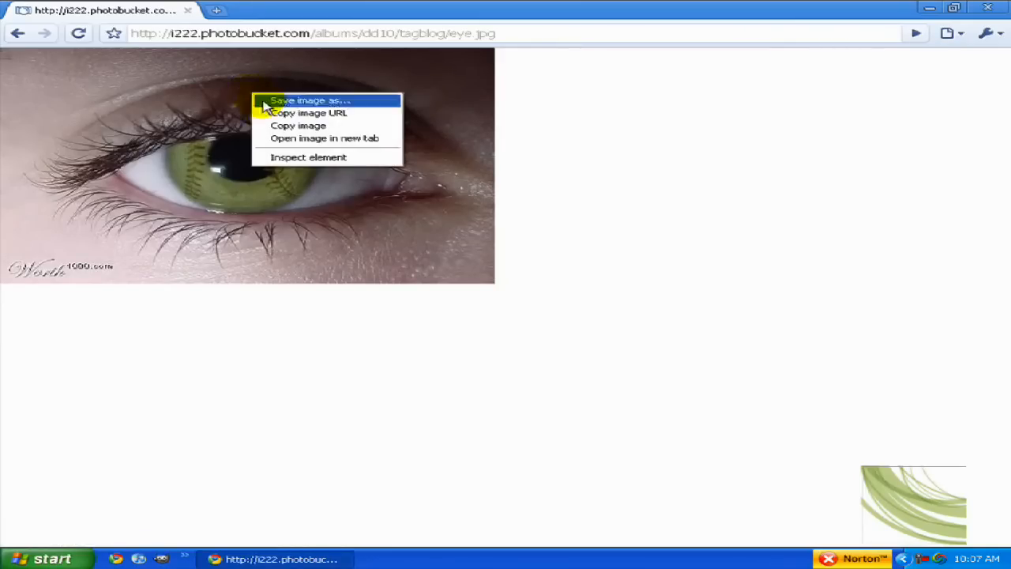
pyautogui.click(506, 355)
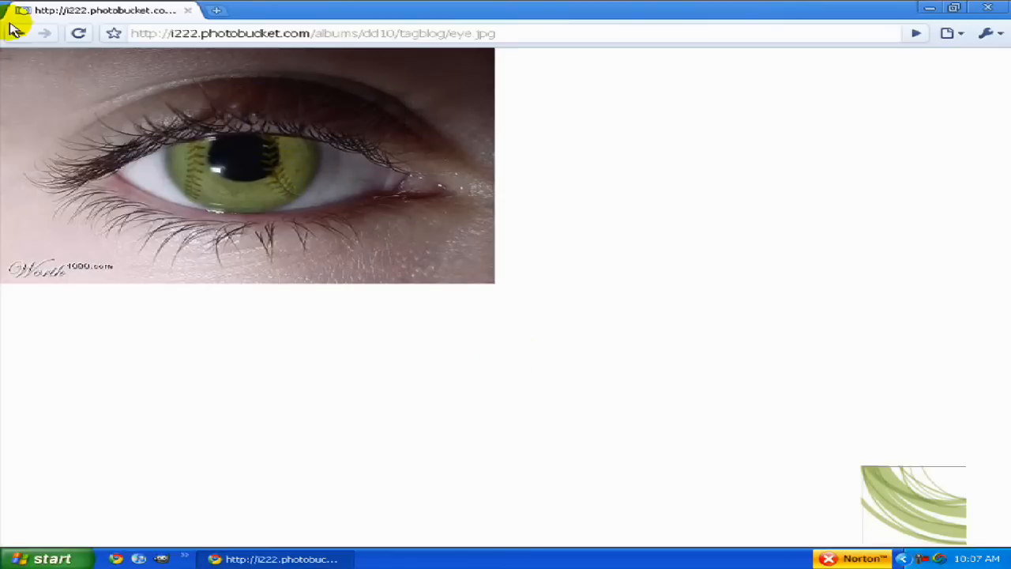
pyautogui.click(16, 33)
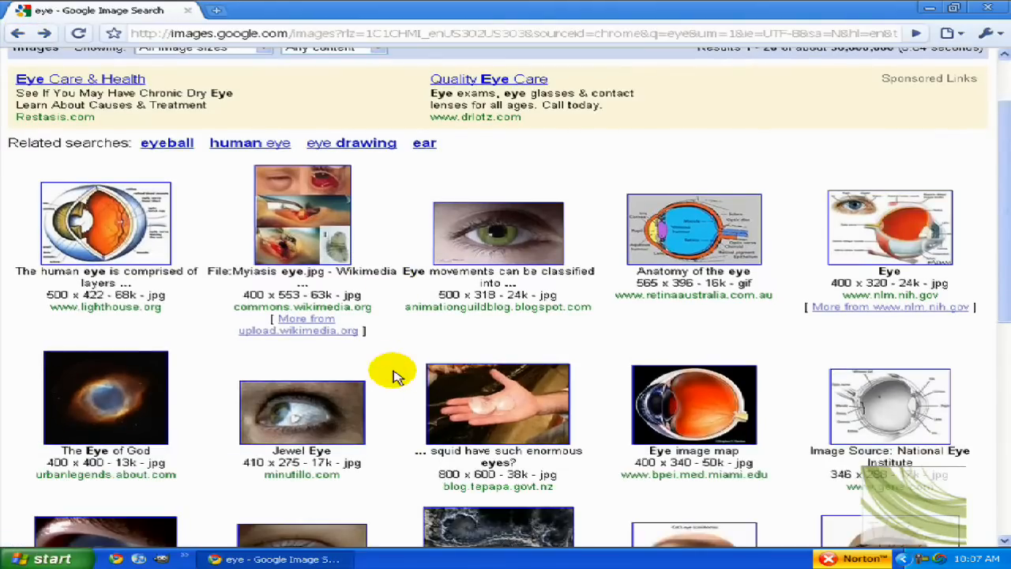
pyautogui.scroll(-3)
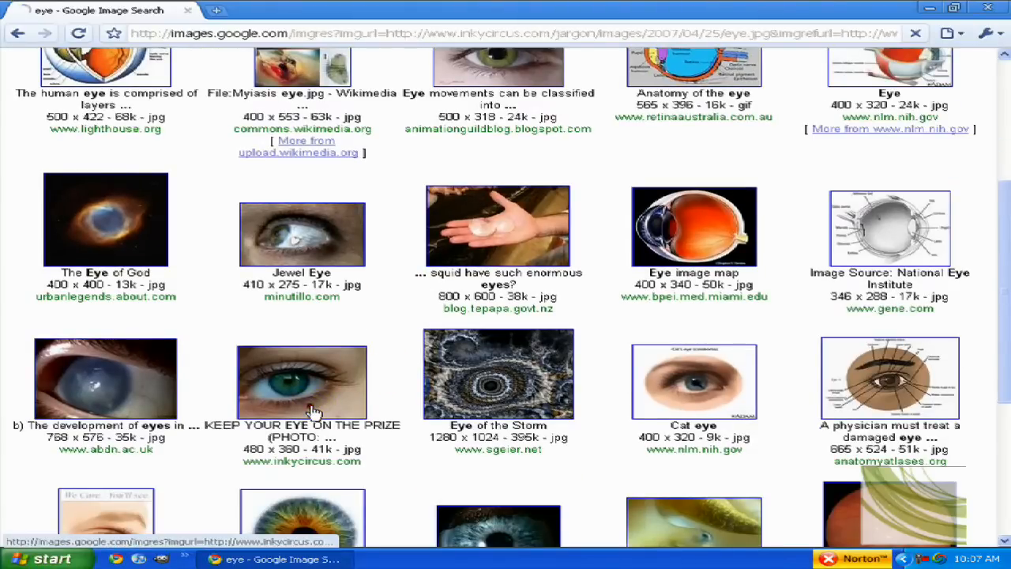
# - Open the blue-green eye photo and save it to the Desktop as eye.jpg
pyautogui.click(302, 383)
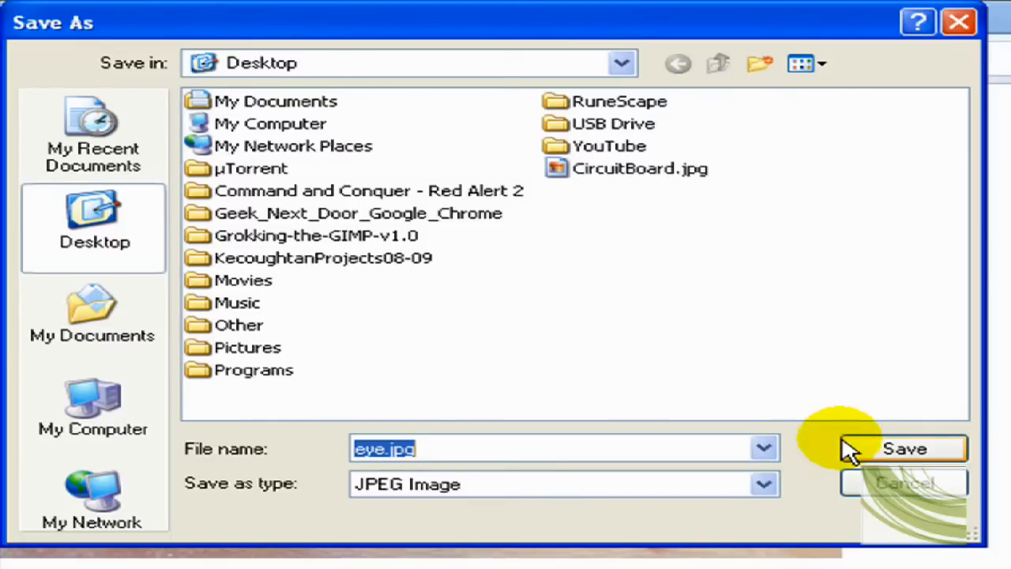
pyautogui.click(905, 449)
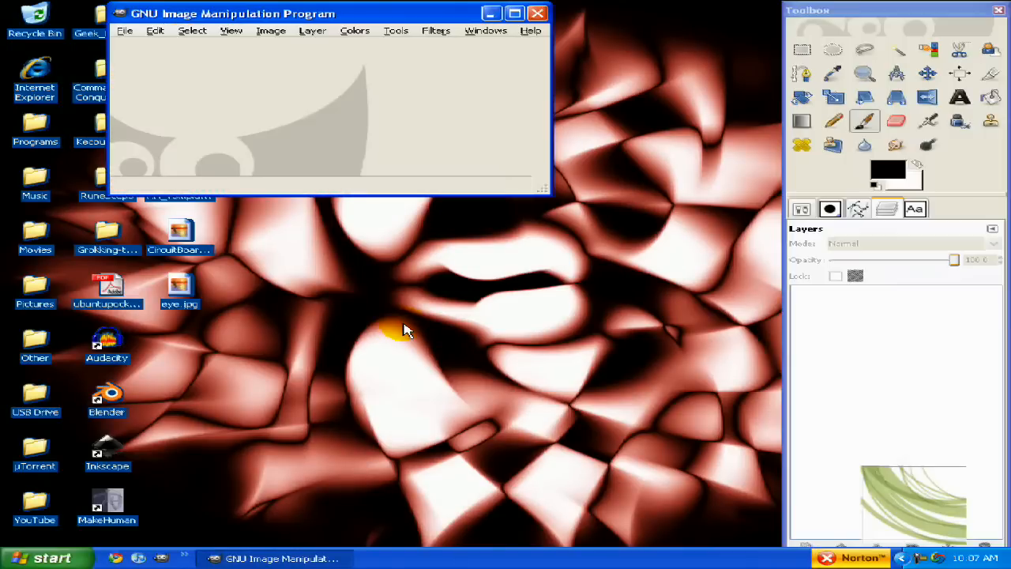
pyautogui.moveTo(605, 409)
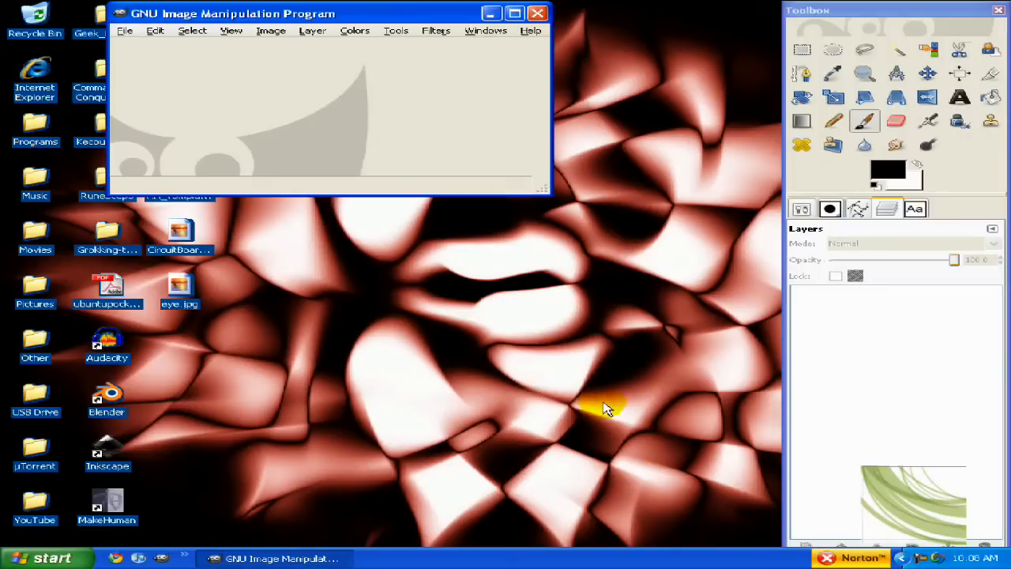
pyautogui.moveTo(599, 336)
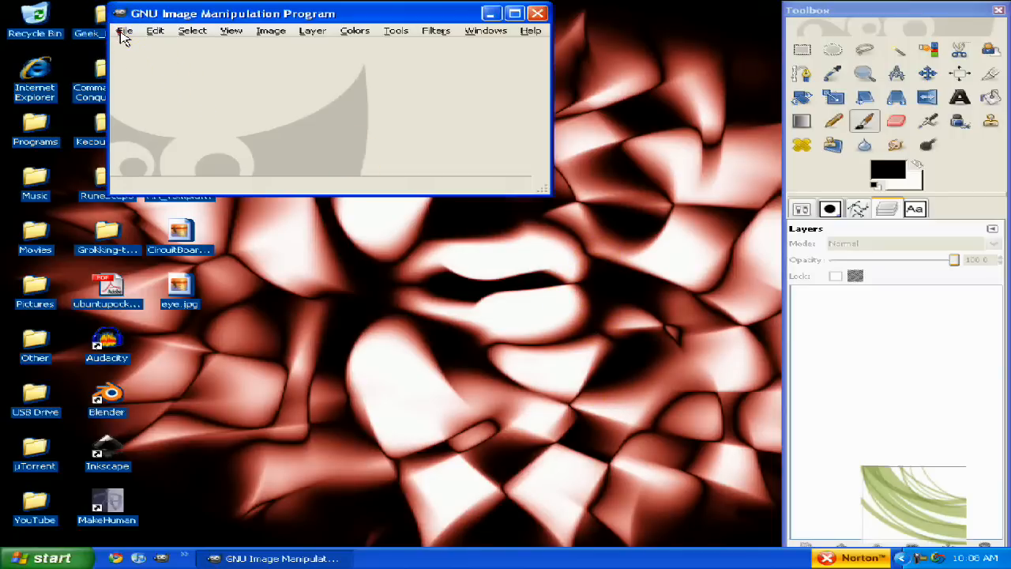
pyautogui.moveTo(126, 47)
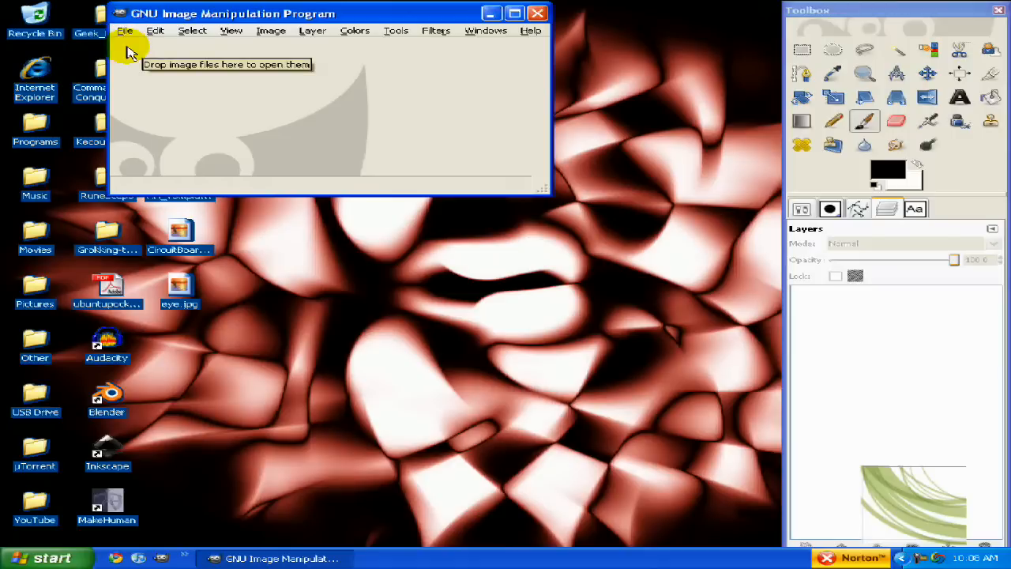
# - Click GIMP's File menu in the empty image window
pyautogui.click(124, 30)
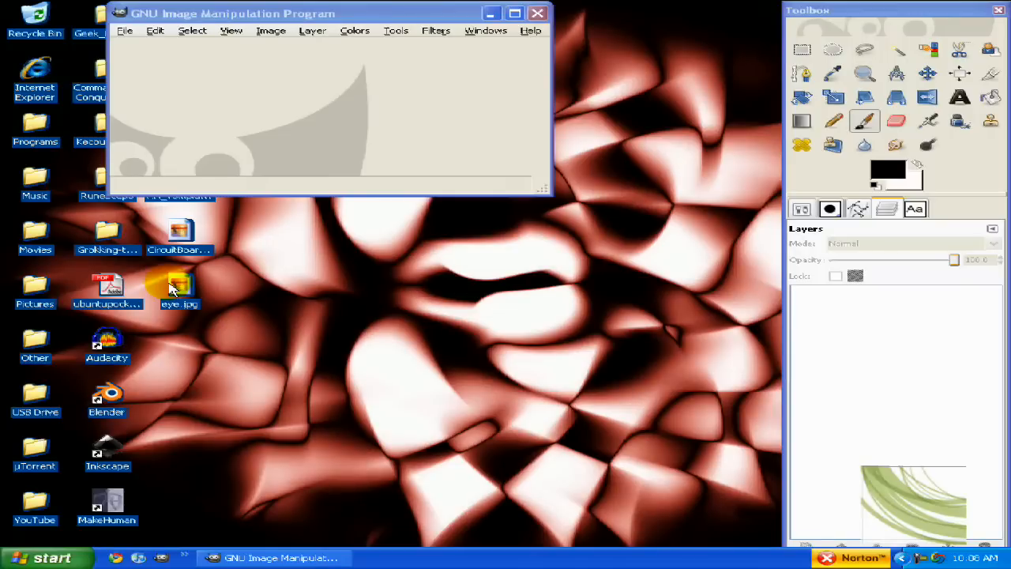
# - Drag eye.jpg from the desktop into the GIMP window to open it
pyautogui.moveTo(179, 288); pyautogui.dragTo(247, 201)
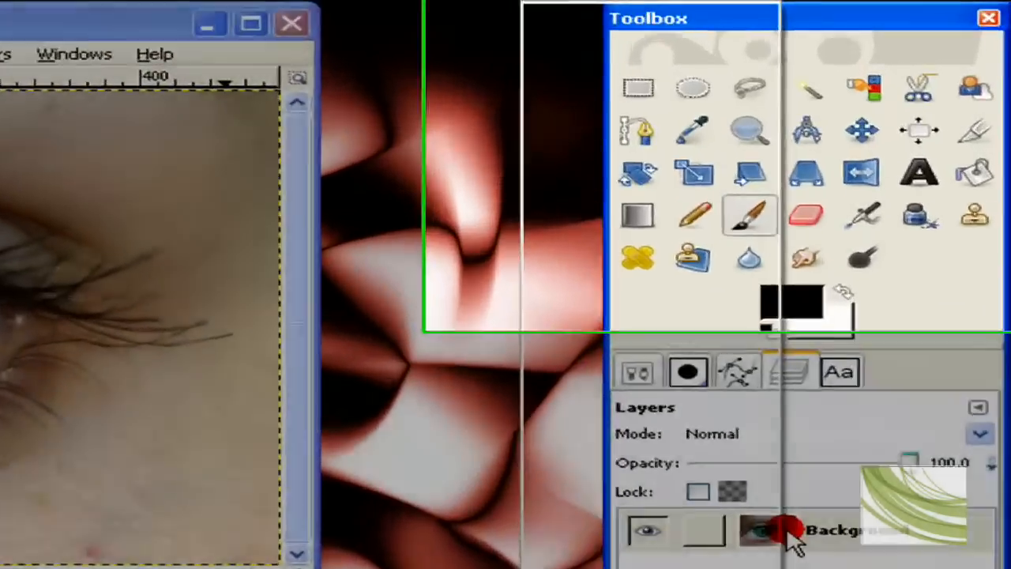
# - Duplicate the Background layer and select the Airbrush tool
pyautogui.rightClick(790, 530)
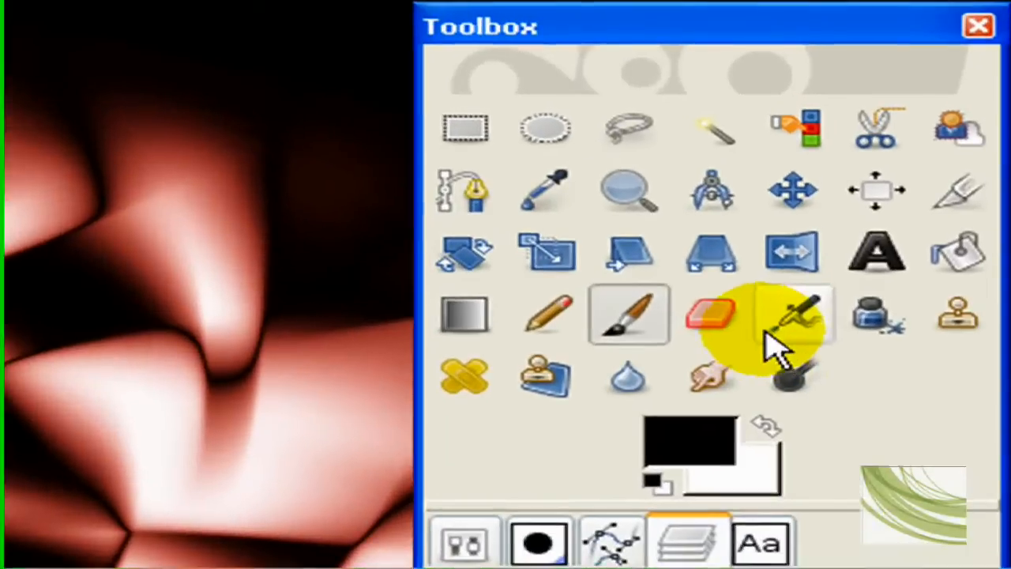
pyautogui.click(793, 316)
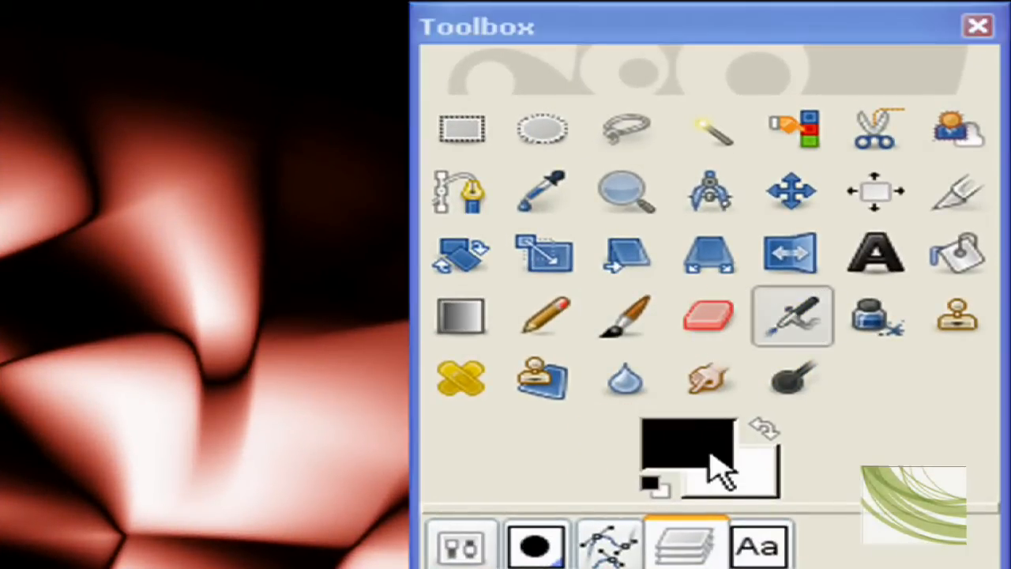
pyautogui.moveTo(692, 454)
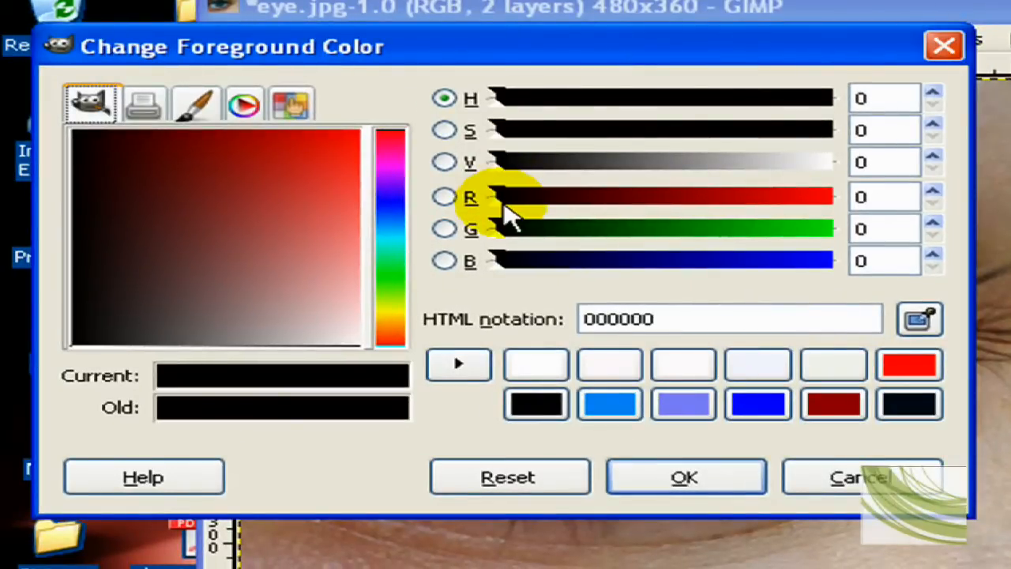
# - Set the foreground colour to bright red and show the Tool Options
pyautogui.click(909, 363)
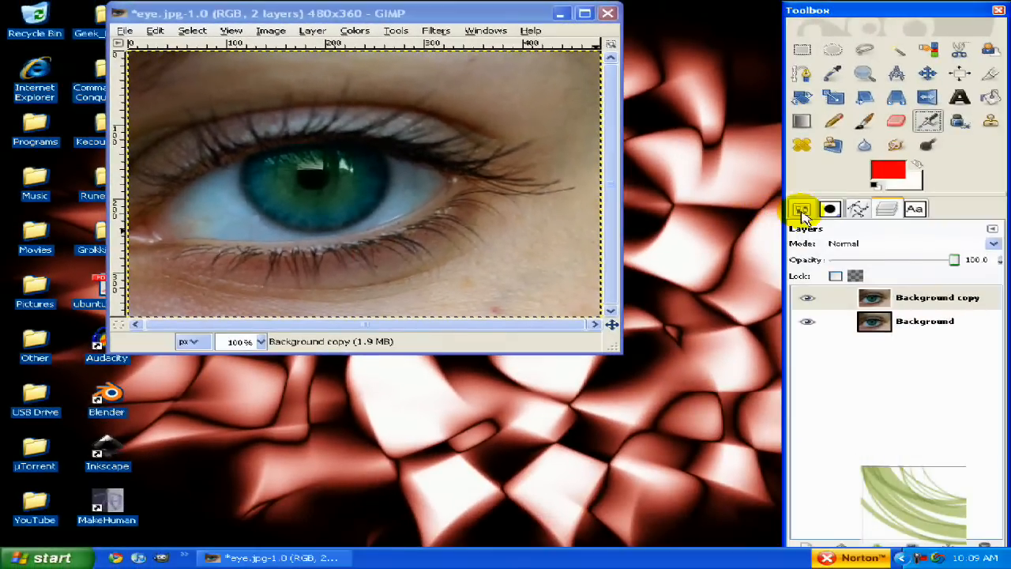
pyautogui.click(800, 209)
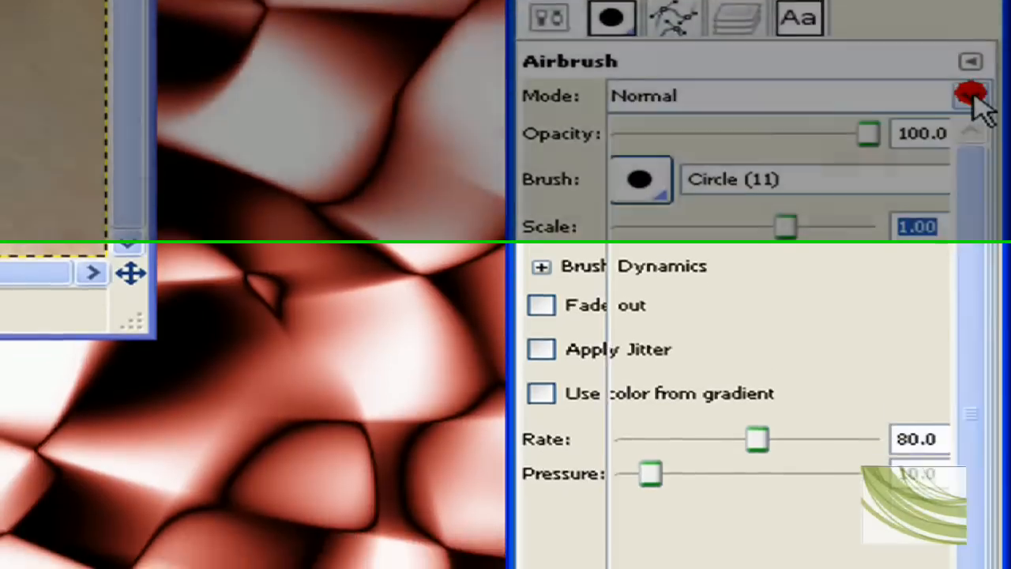
# - Set the airbrush blending mode to Color
pyautogui.click(972, 96)
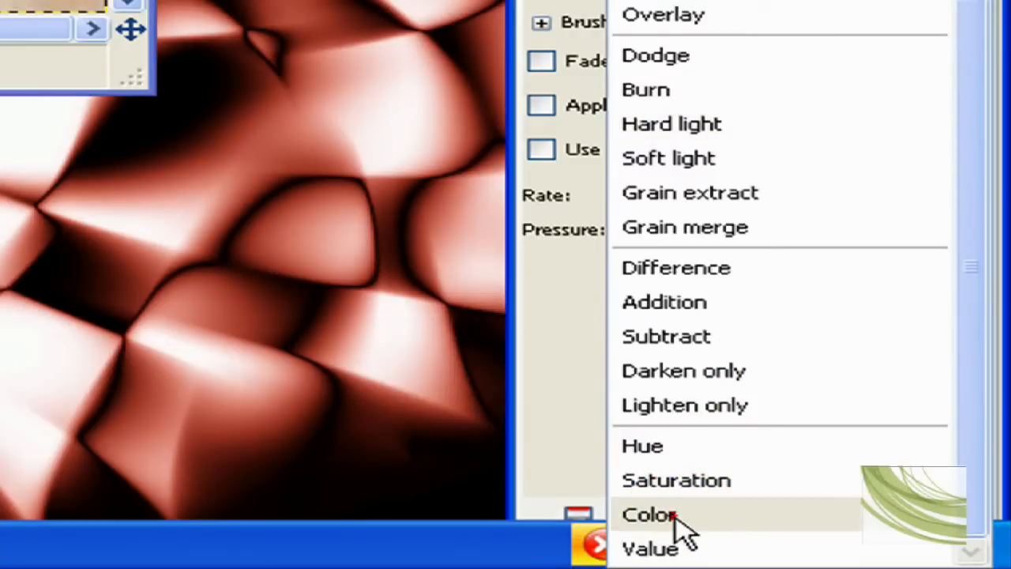
pyautogui.click(649, 514)
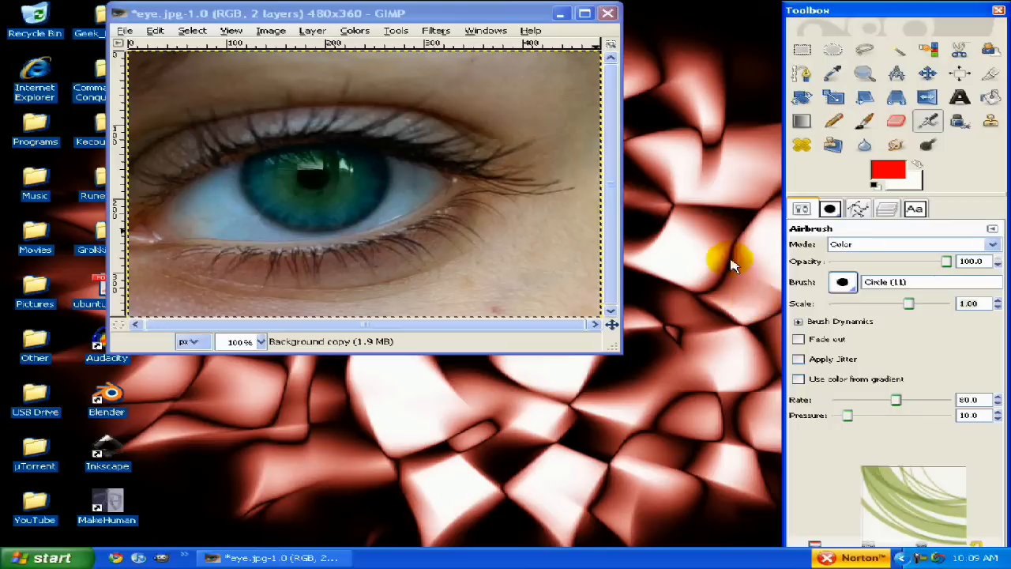
pyautogui.moveTo(763, 264)
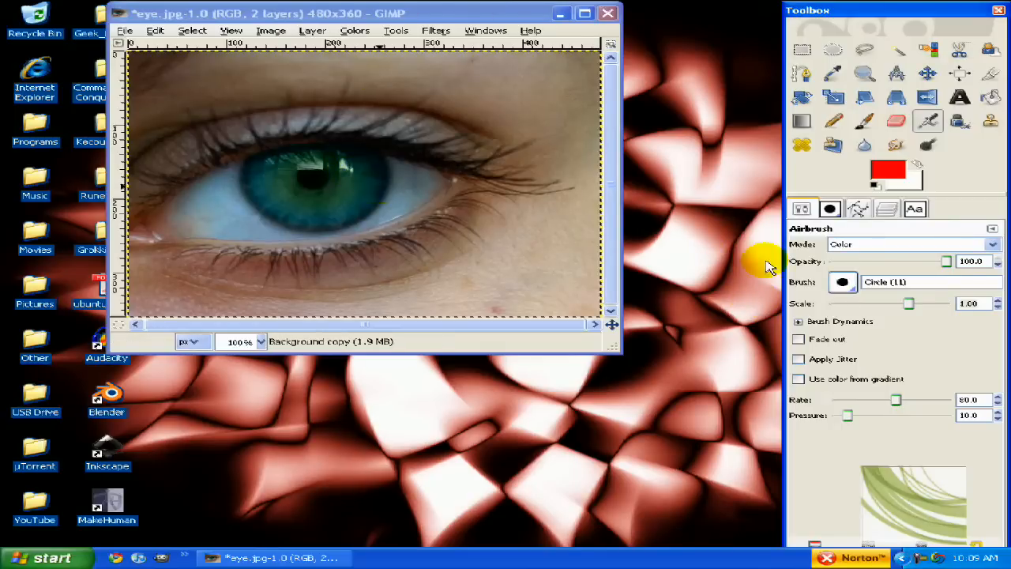
# - Enlarge the airbrush scale to 3.33 and paint red over the iris
pyautogui.moveTo(909, 303); pyautogui.dragTo(929, 303)
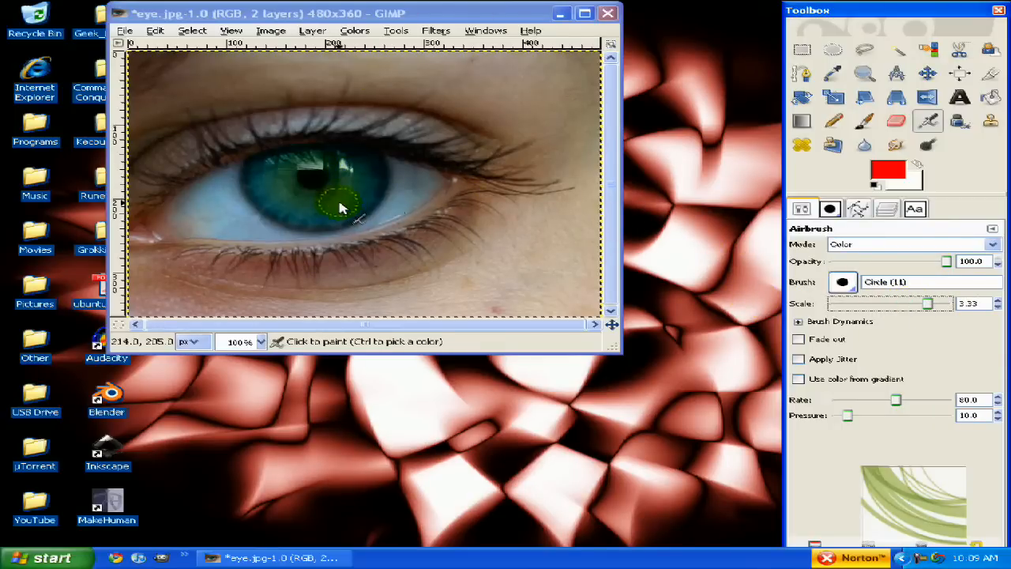
pyautogui.moveTo(340, 207); pyautogui.dragTo(300, 211)
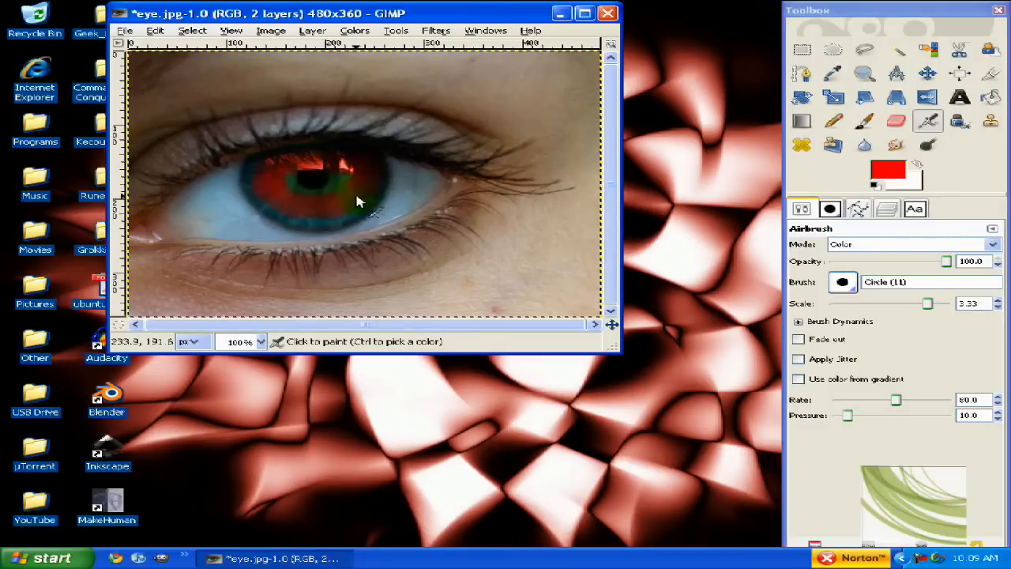
pyautogui.click(351, 188)
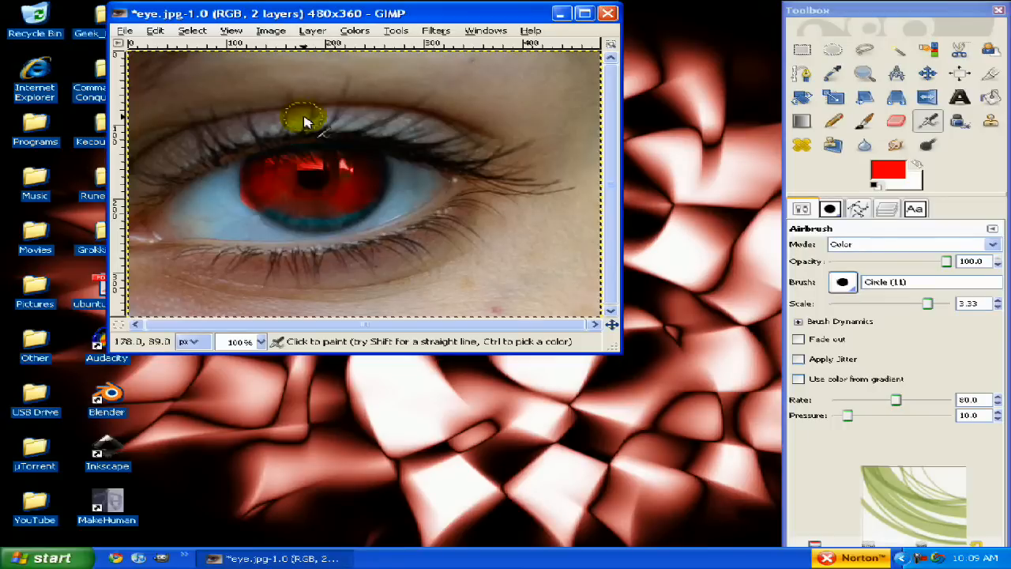
# - Undo the patchy strokes and airbrush the left, right and lower iris red
pyautogui.click(308, 182)
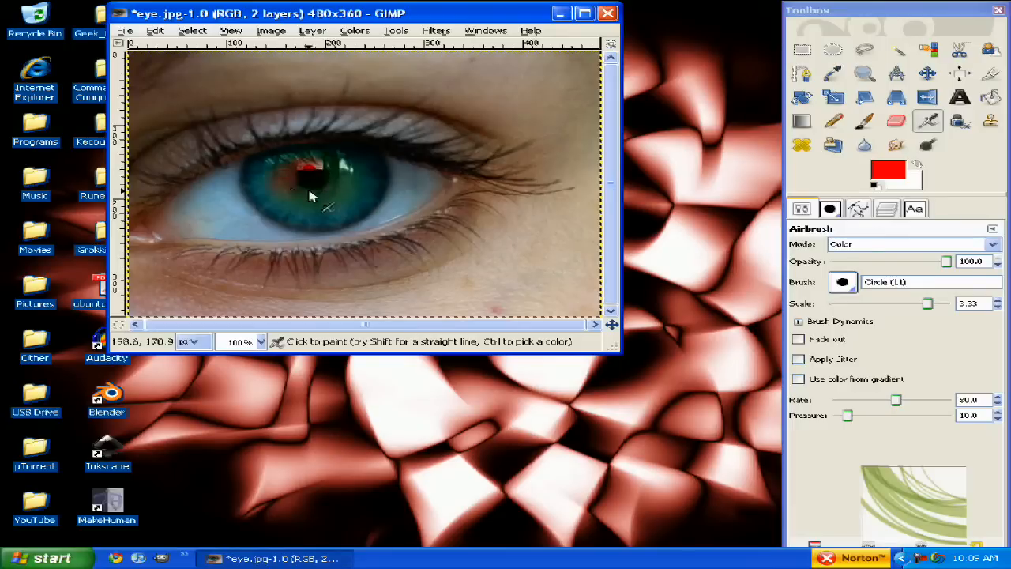
pyautogui.moveTo(308, 196); pyautogui.dragTo(336, 176)
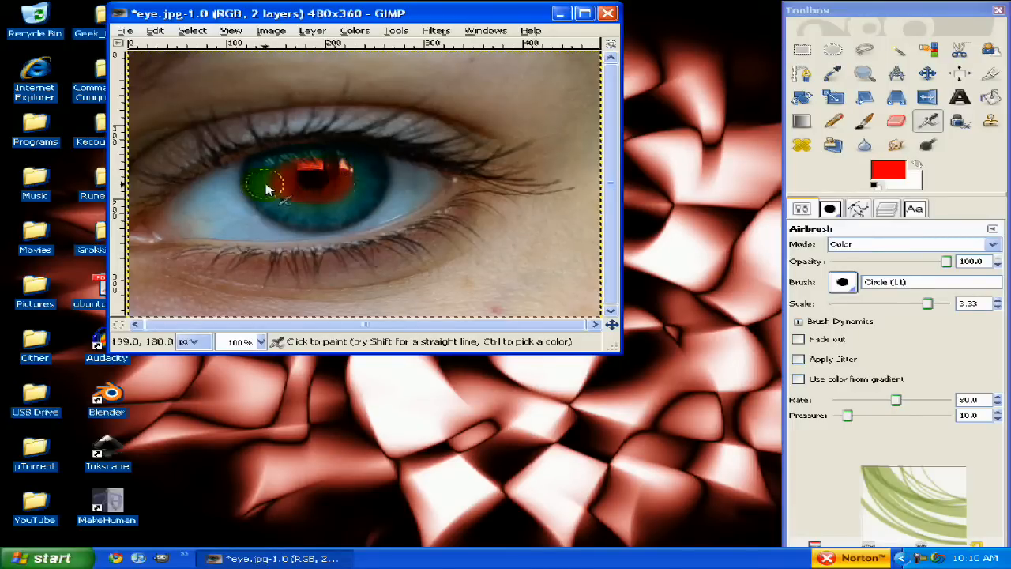
pyautogui.moveTo(265, 188); pyautogui.dragTo(314, 205)
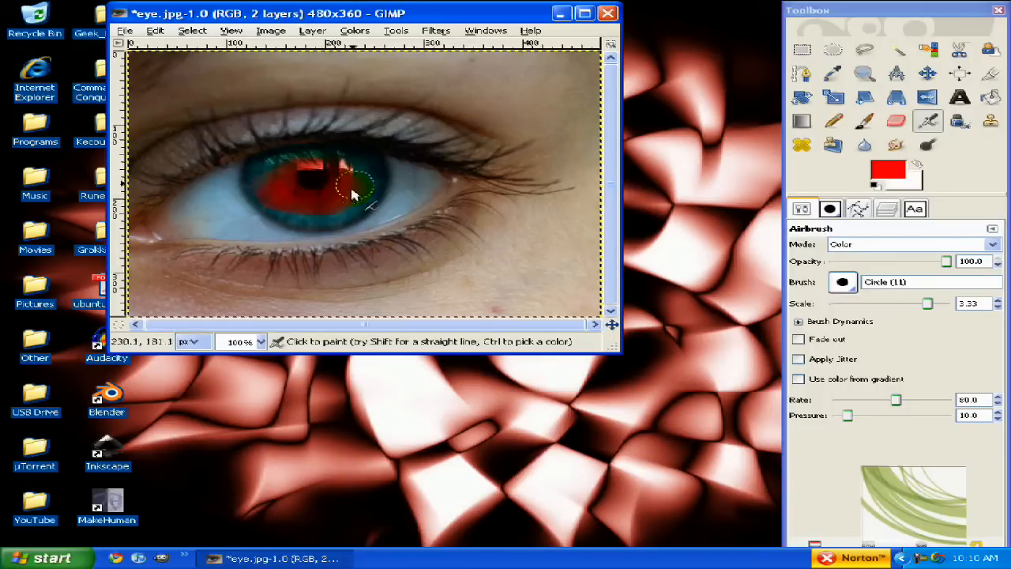
pyautogui.moveTo(354, 195); pyautogui.dragTo(285, 165)
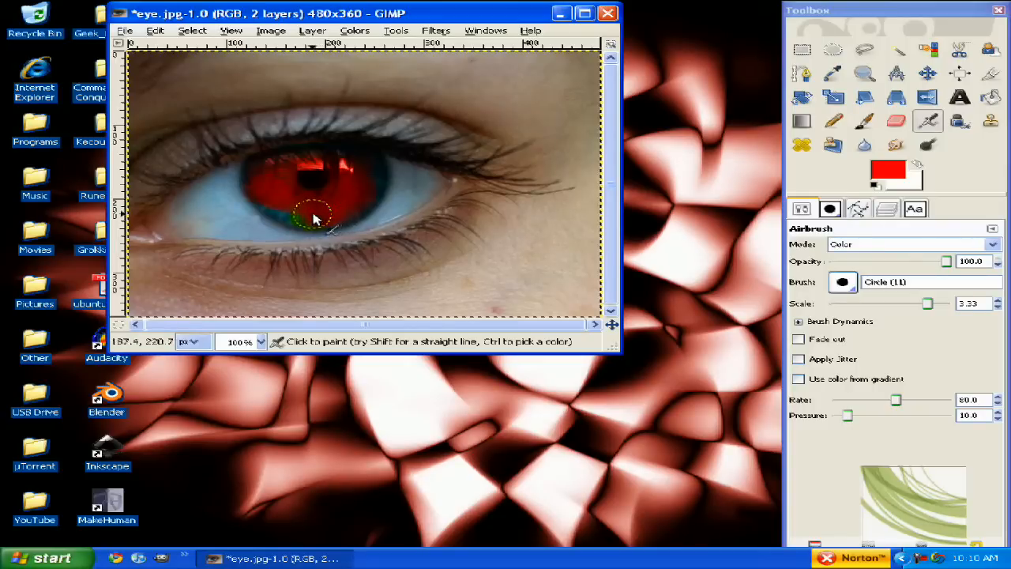
pyautogui.moveTo(316, 218); pyautogui.dragTo(277, 210)
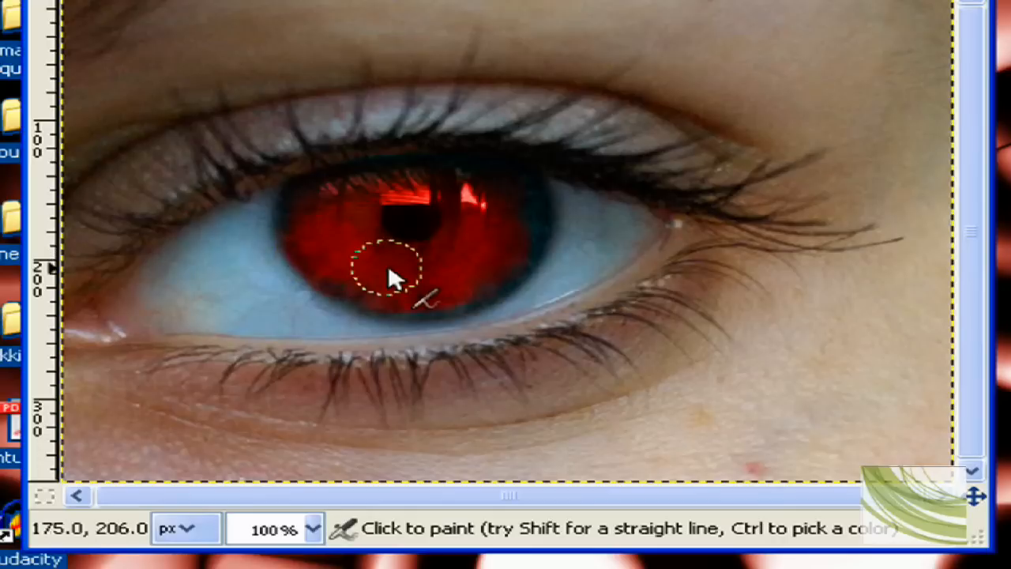
pyautogui.moveTo(411, 296)
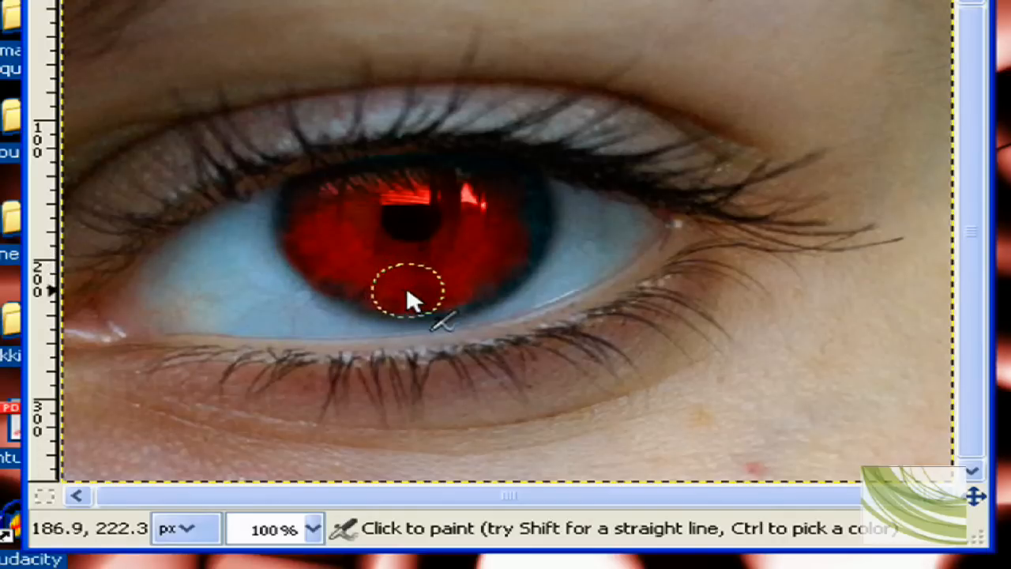
pyautogui.moveTo(462, 296)
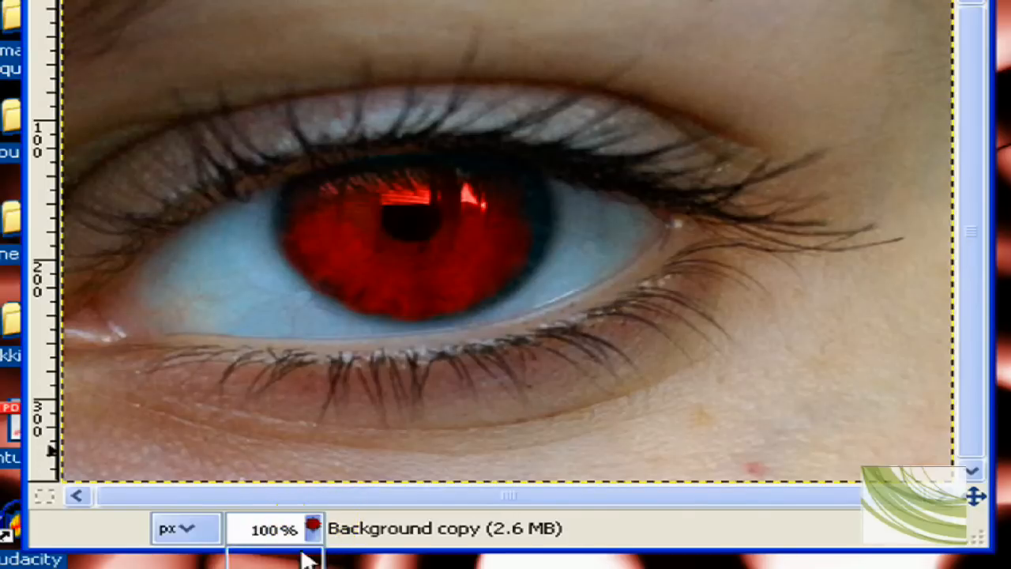
# - Pick a gray foreground colour for the airbrush
pyautogui.click(310, 530)
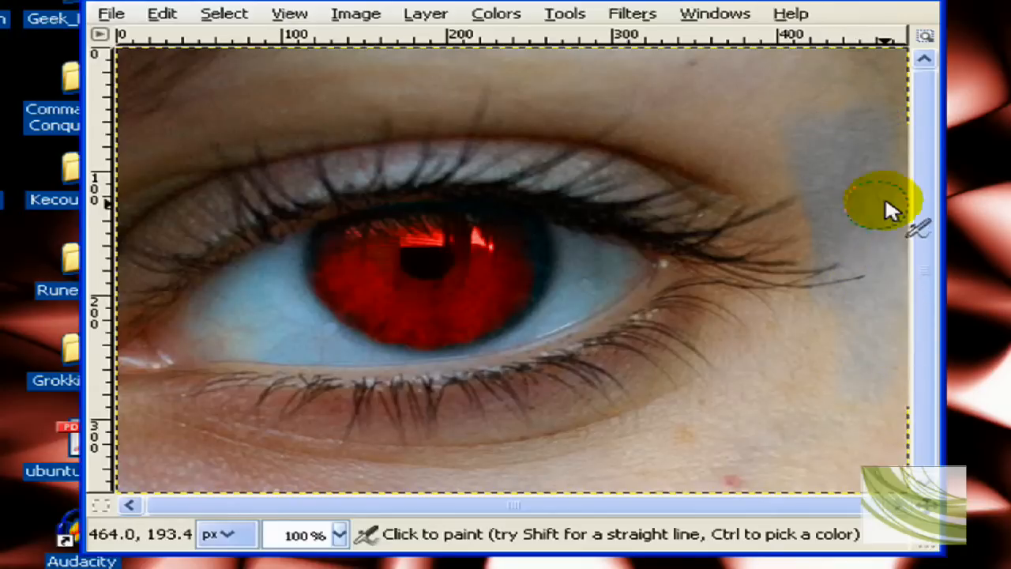
pyautogui.moveTo(833, 102)
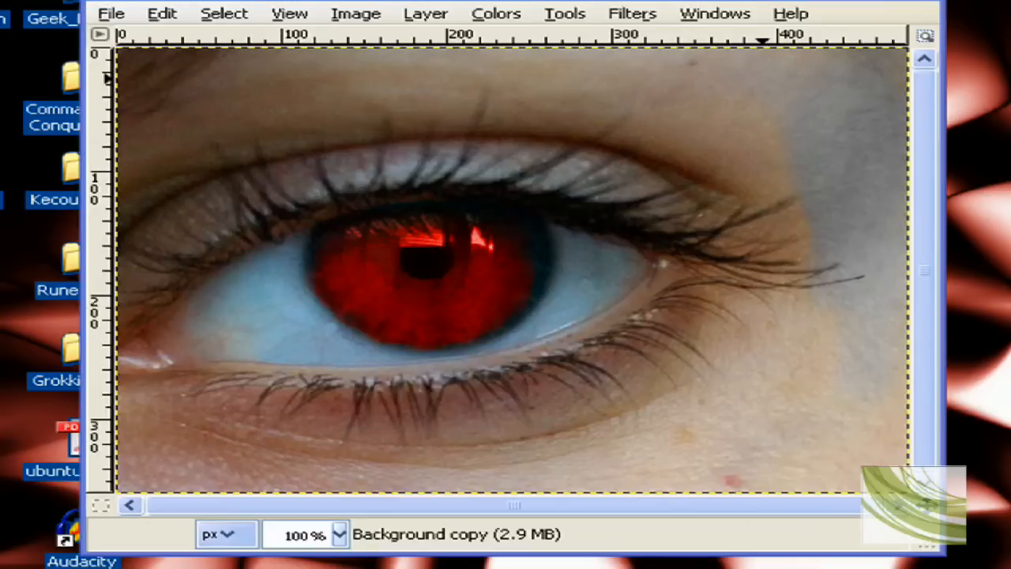
# - Dab gray onto the lower-left skin below the lashes
pyautogui.click(826, 103)
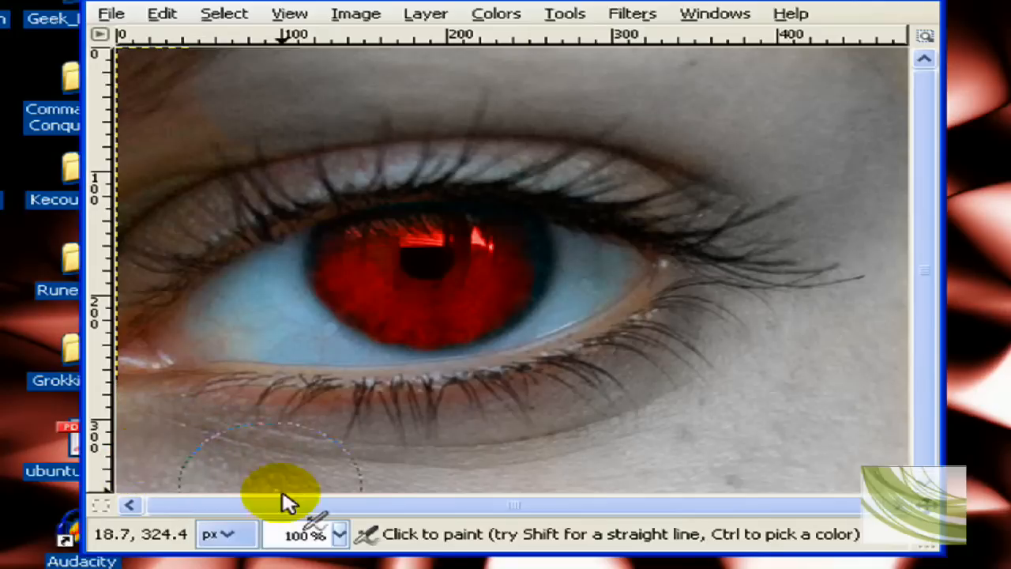
pyautogui.moveTo(387, 458)
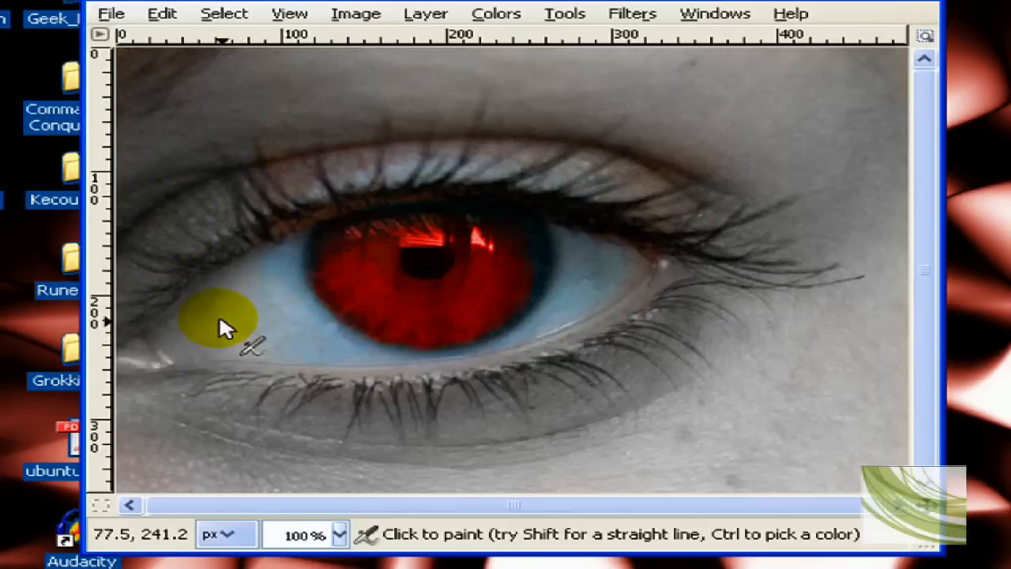
# - Airbrush gray over the eye whites, the upper eyelid skin and the brow area
pyautogui.moveTo(225, 328); pyautogui.dragTo(241, 265)
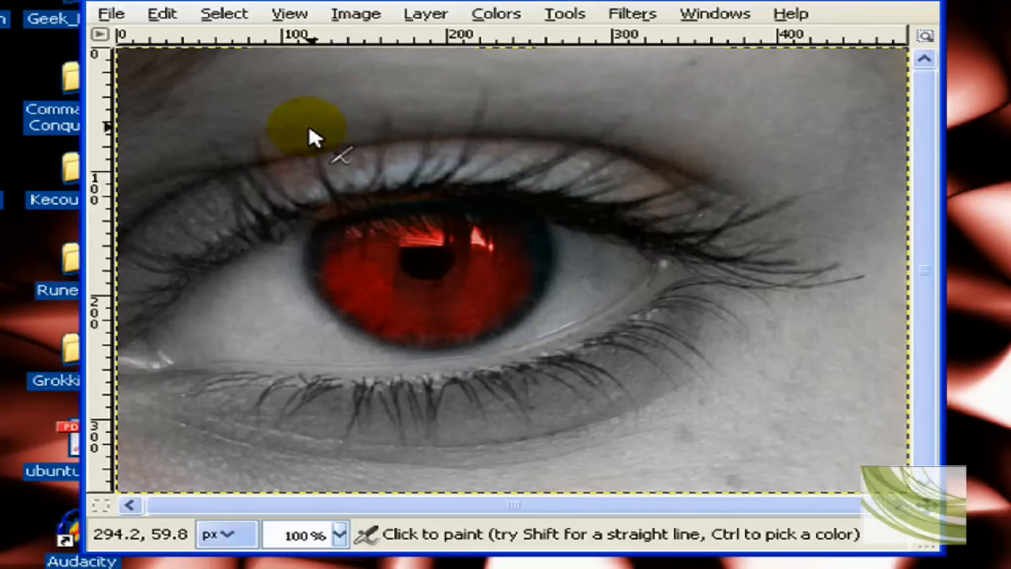
pyautogui.moveTo(249, 126)
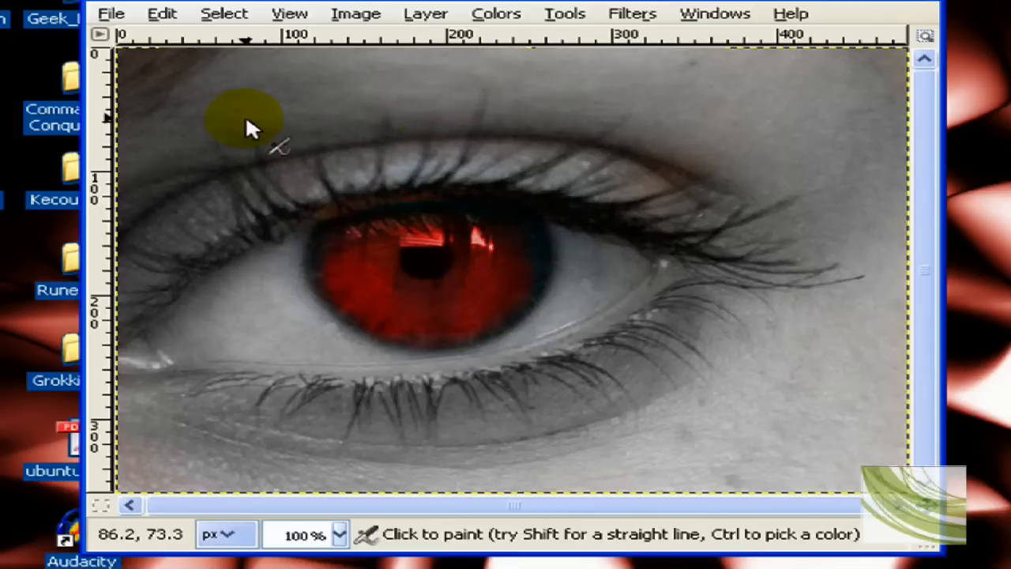
pyautogui.click(648, 142)
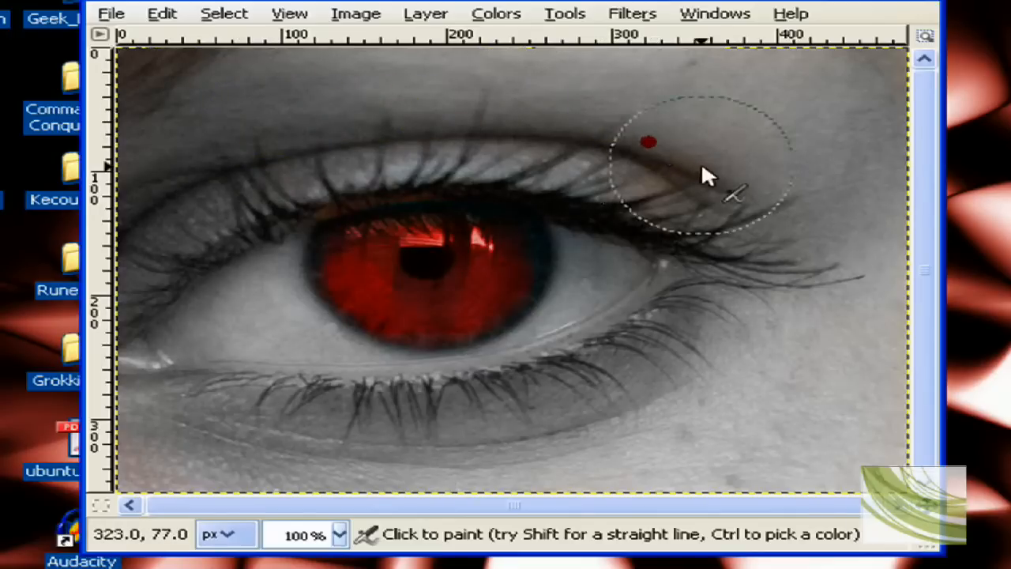
pyautogui.click(703, 162)
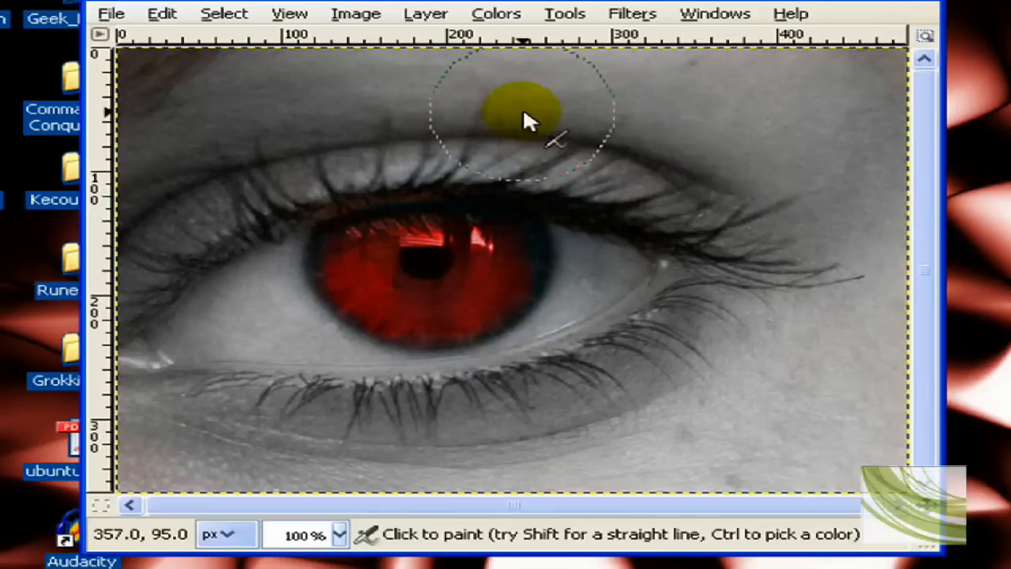
pyautogui.click(205, 87)
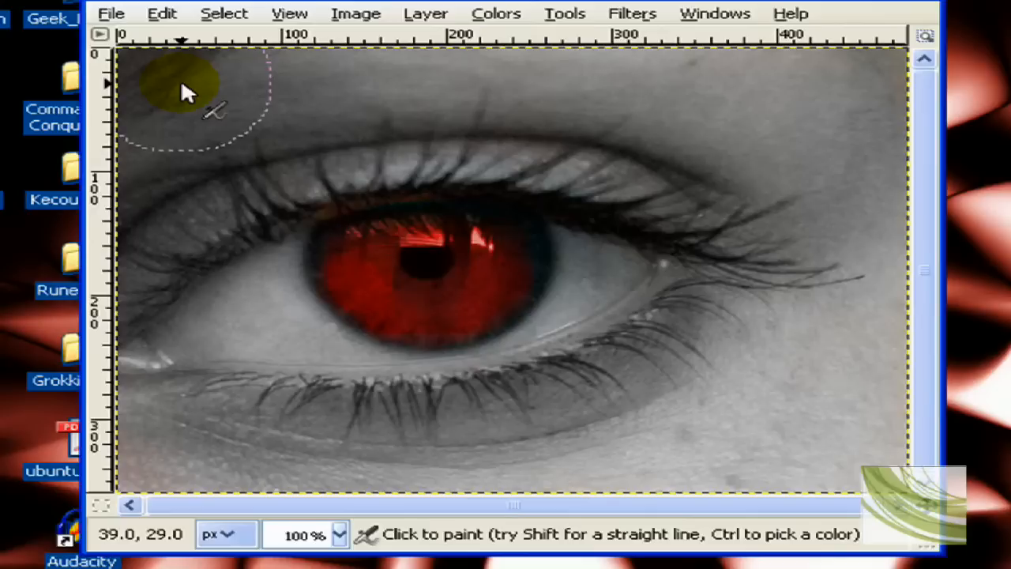
pyautogui.moveTo(857, 67)
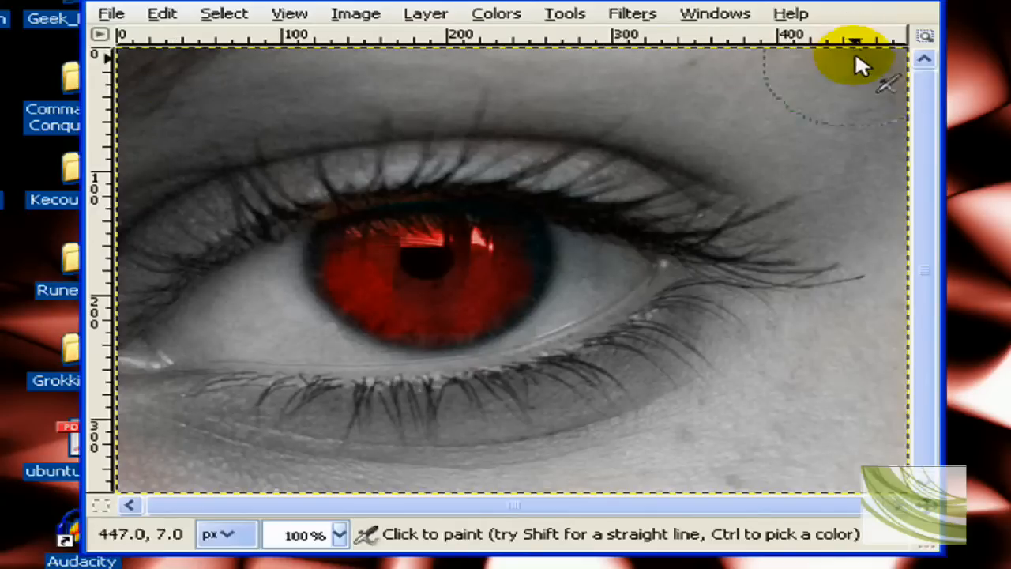
pyautogui.moveTo(881, 99)
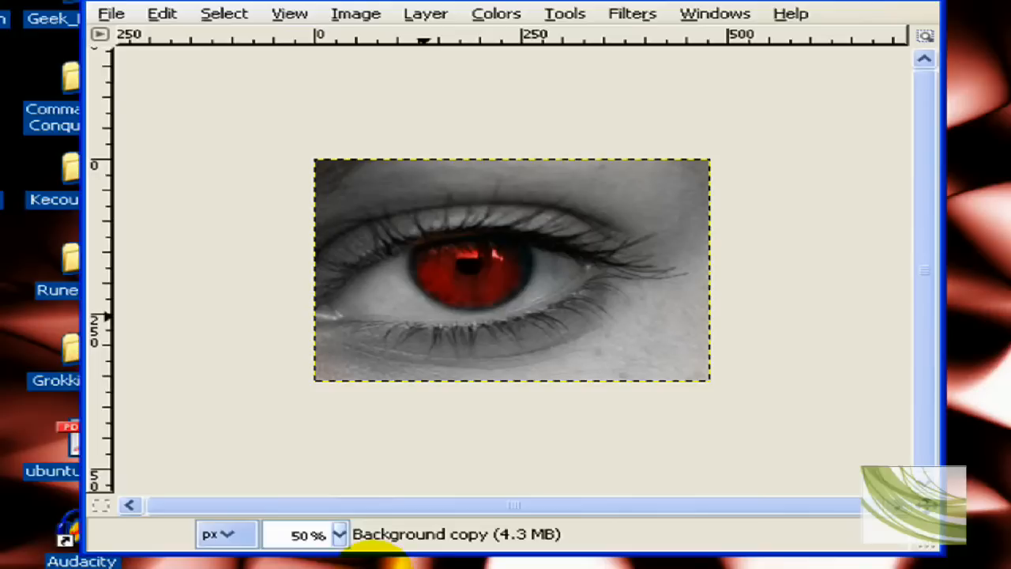
pyautogui.moveTo(407, 553)
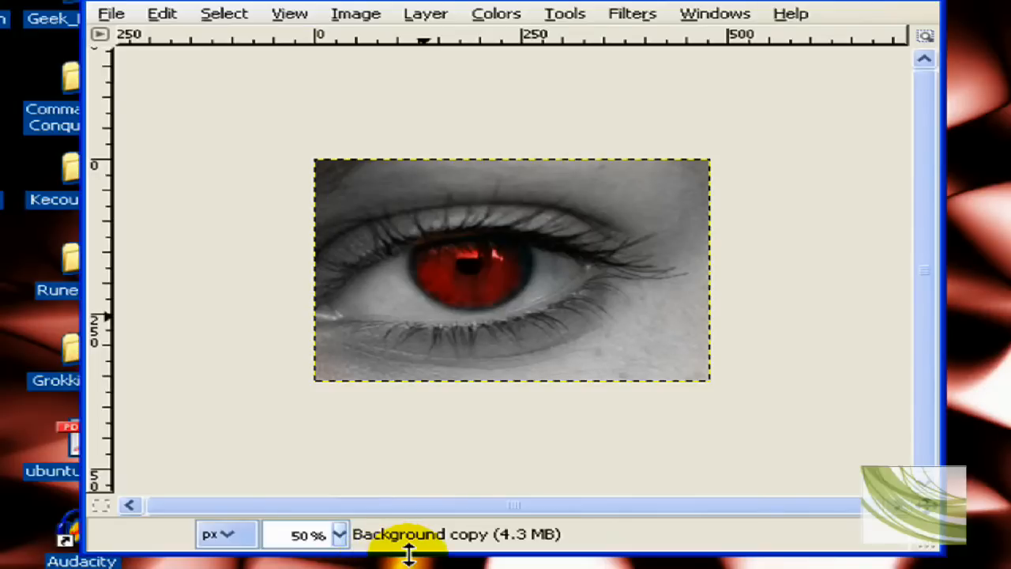